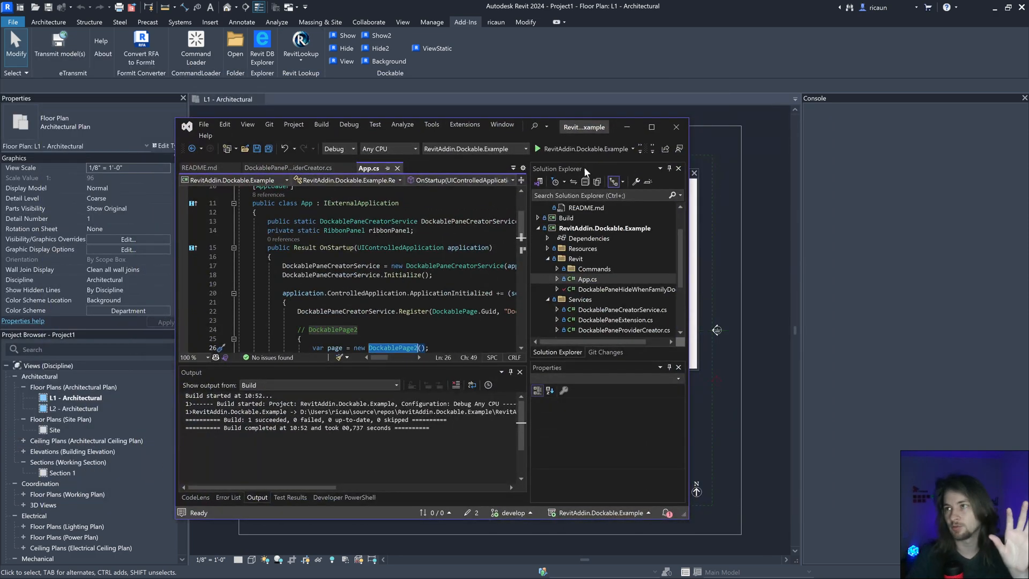
Maximize Visual Studio and show App.cs with the OnStartup code registering the three DockablePages
click(651, 127)
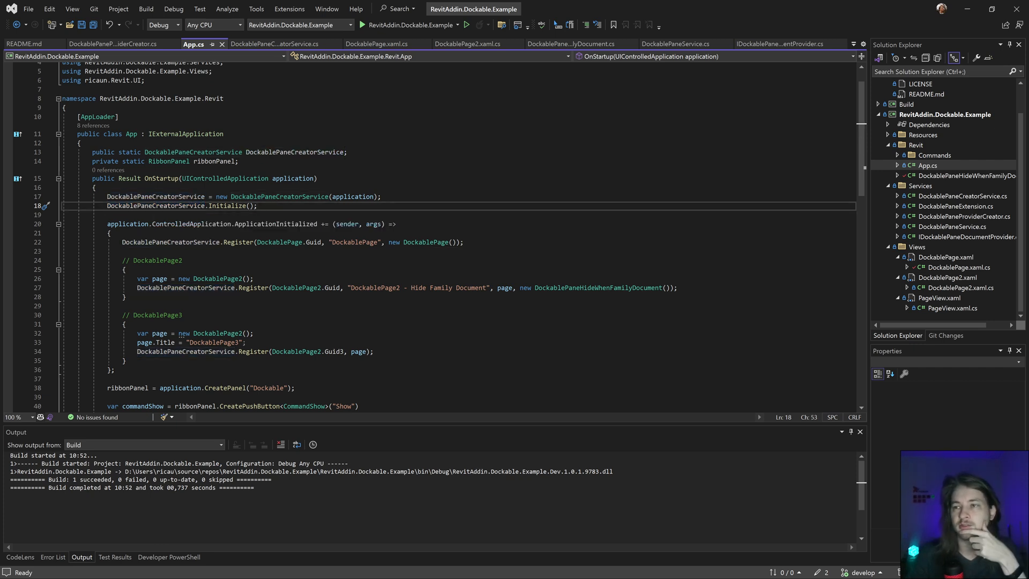
double_click(424, 241)
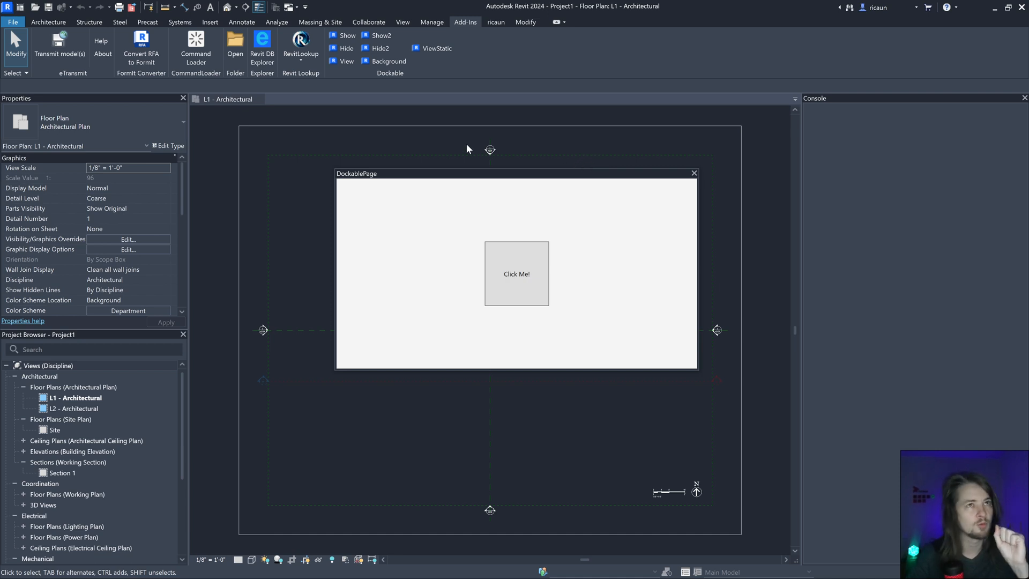
mouse_move(476, 201)
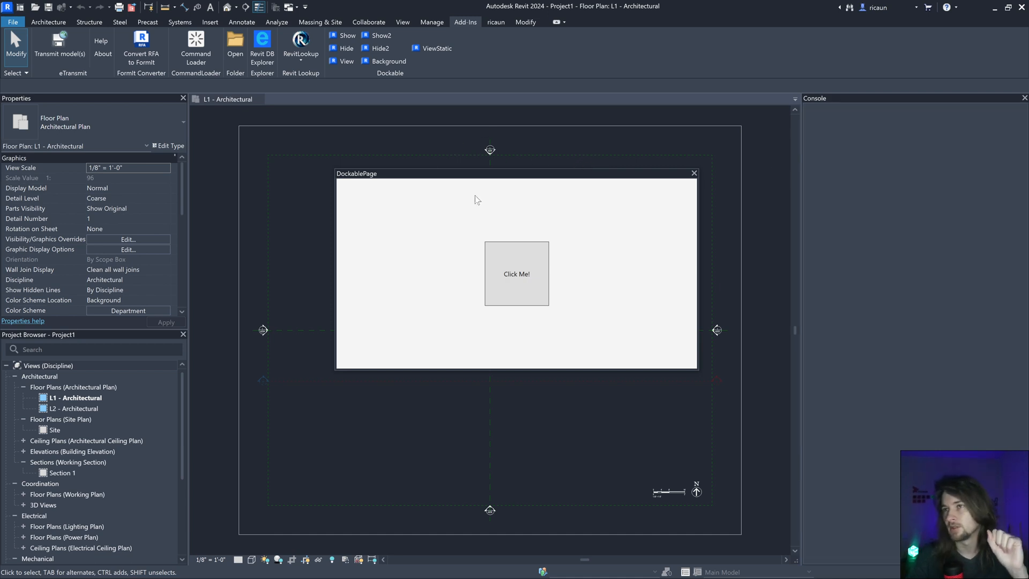
Move the floating dockable page aside and create a new project from the default template
drag(446, 174, 417, 159)
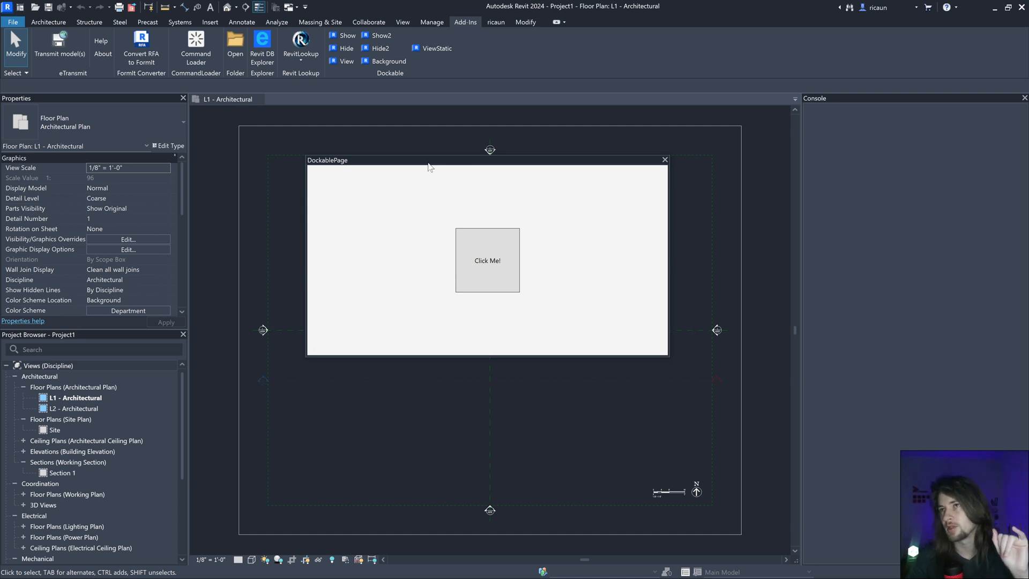
mouse_move(323, 139)
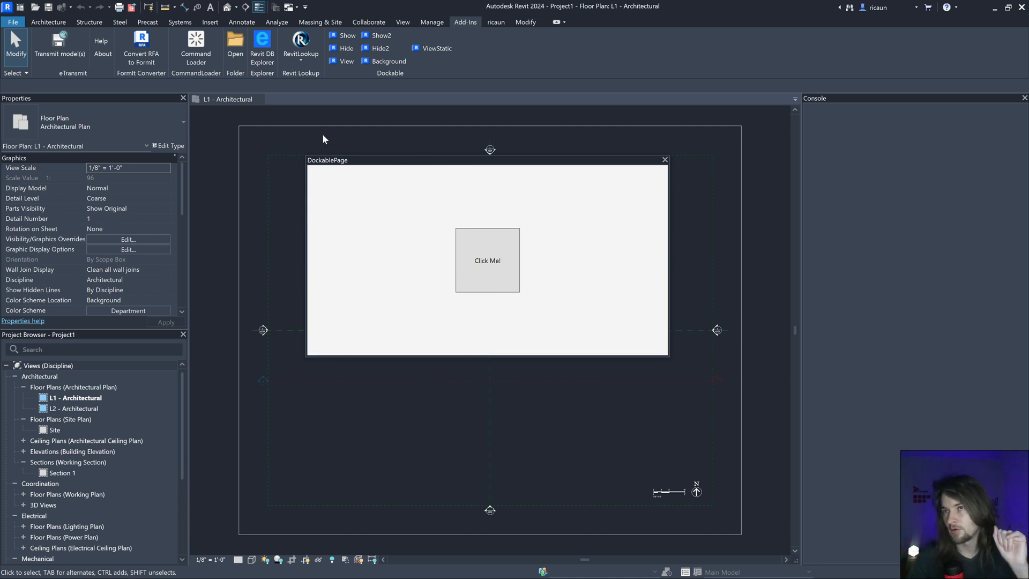
click(487, 260)
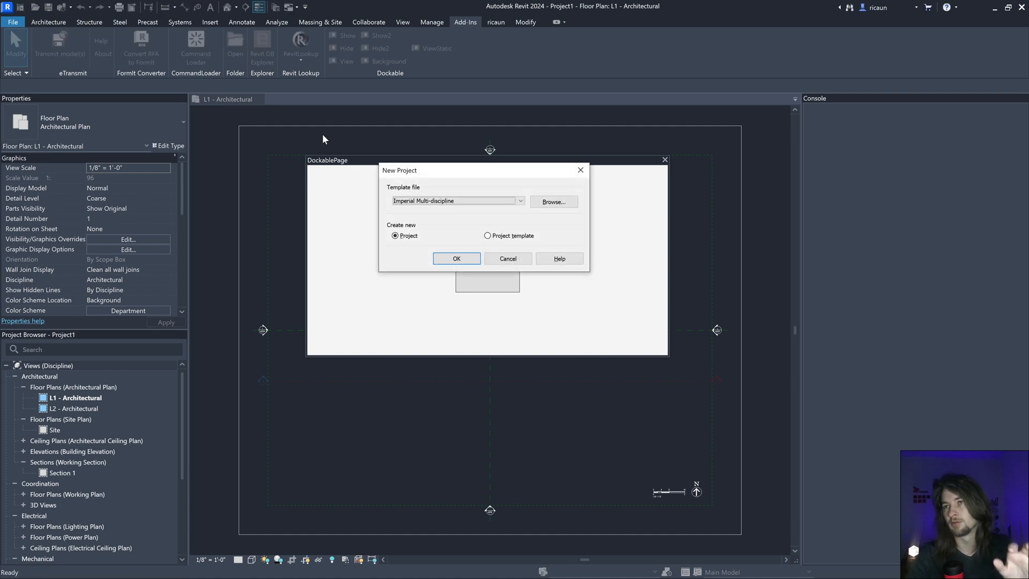
click(457, 259)
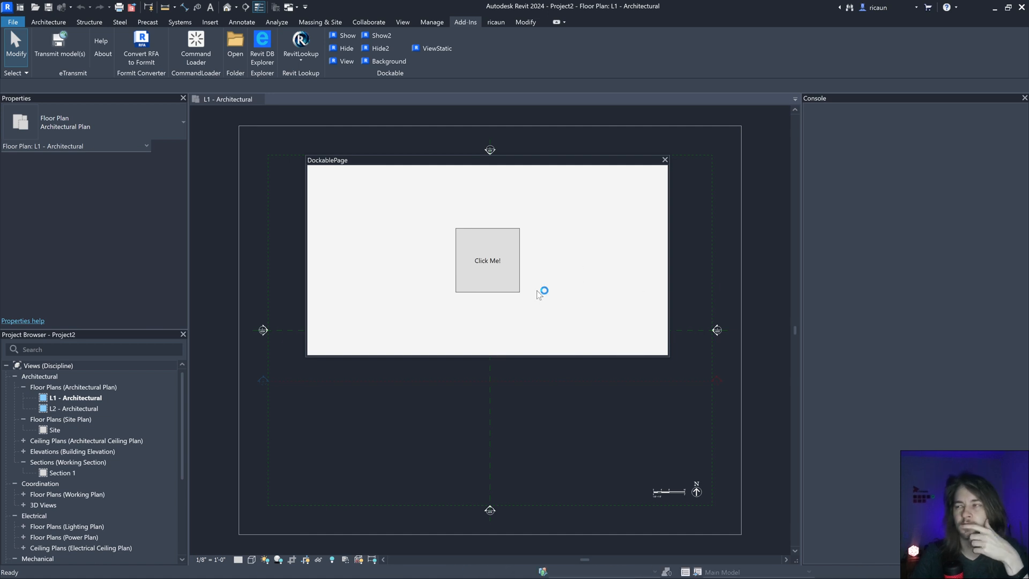
Switch between the two open projects so the console logs IsVisibleChanged True/False for the pane
click(48, 21)
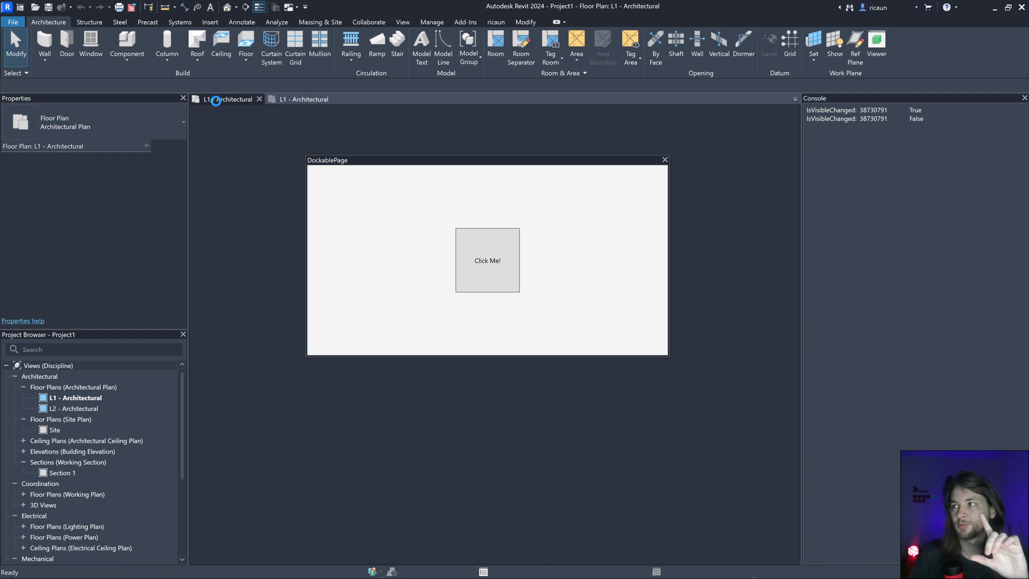
click(465, 21)
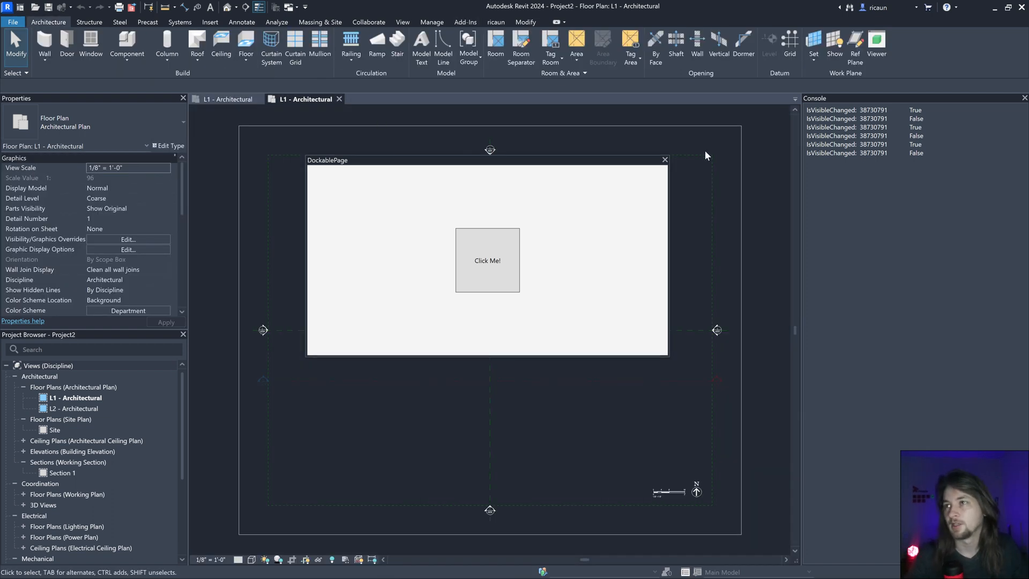
click(664, 159)
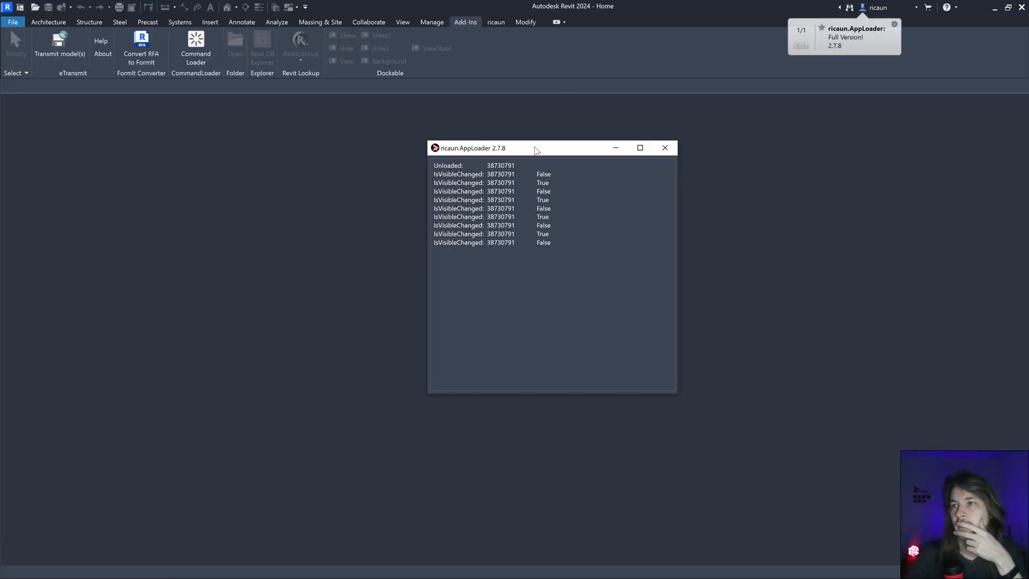
Move the event log window aside and show the dockable page via the Add-Ins Show command
drag(535, 148, 532, 145)
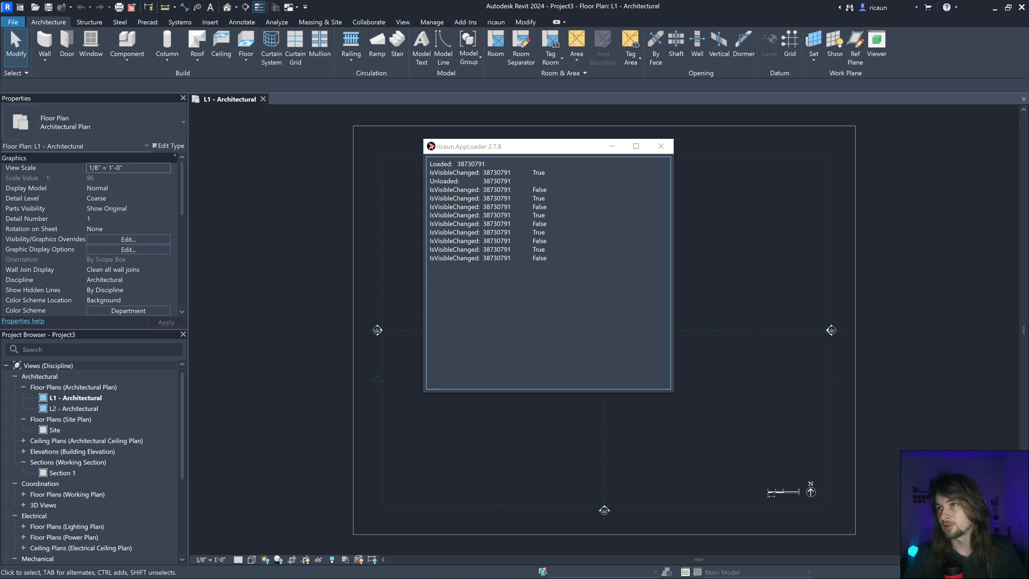
drag(547, 145, 436, 153)
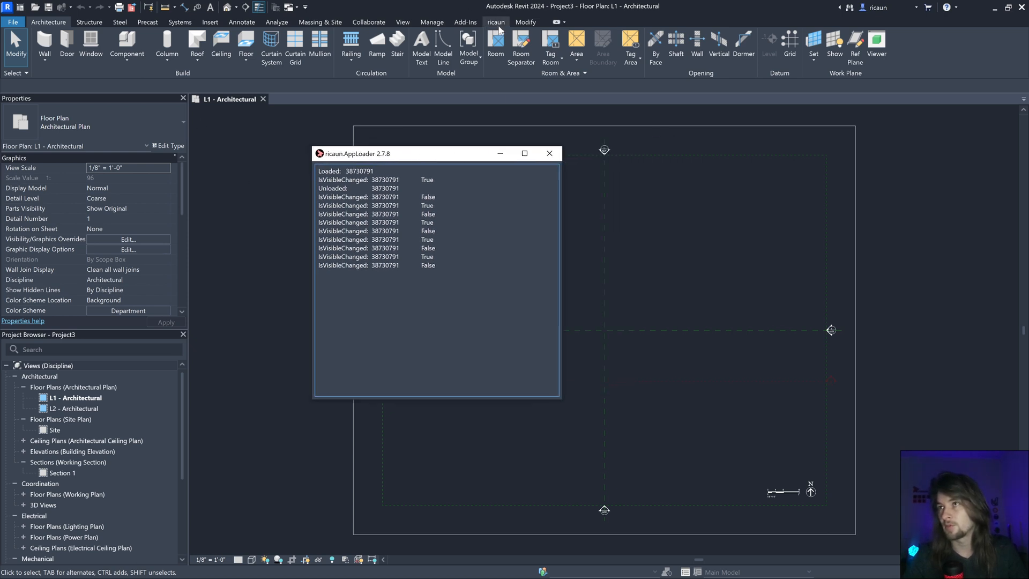
click(465, 21)
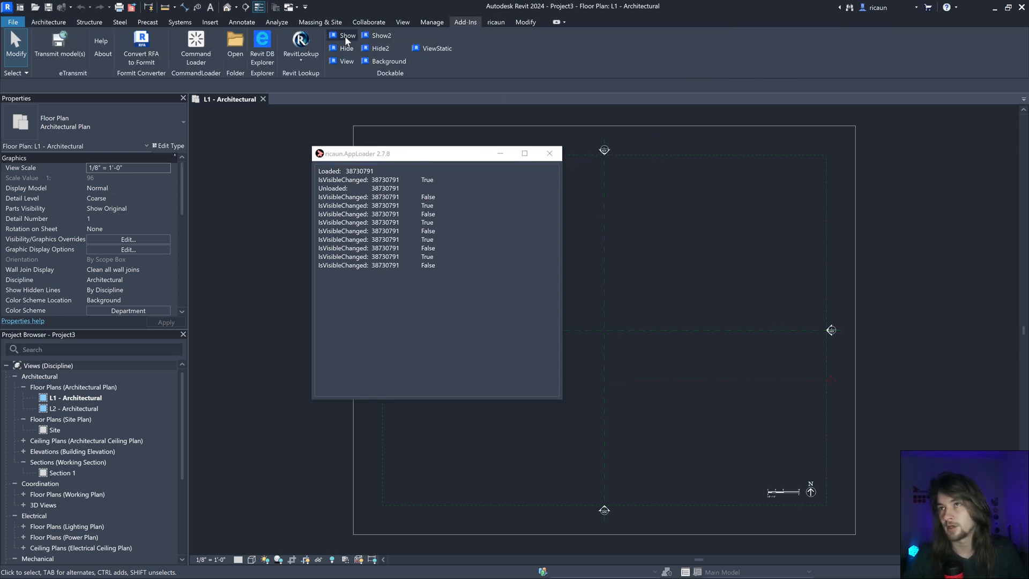
click(346, 36)
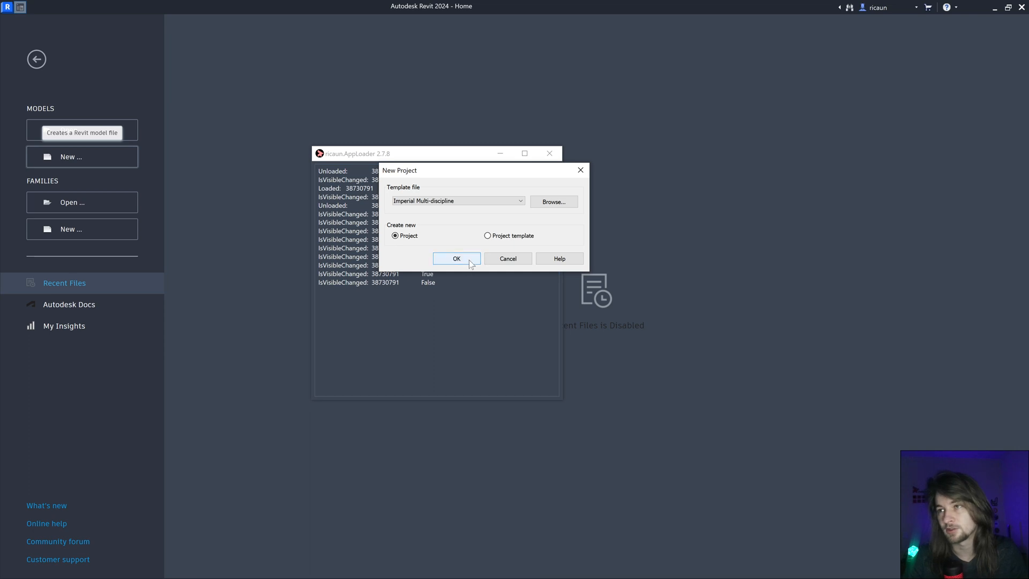
Create another new project so the log records further Loaded, Unloaded and IsVisibleChanged lines
click(456, 259)
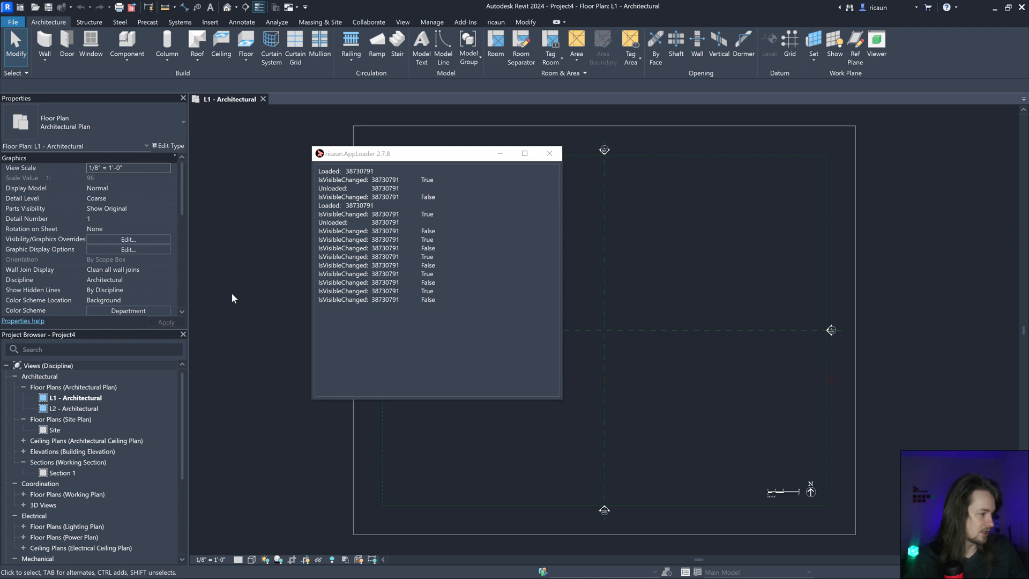
click(548, 153)
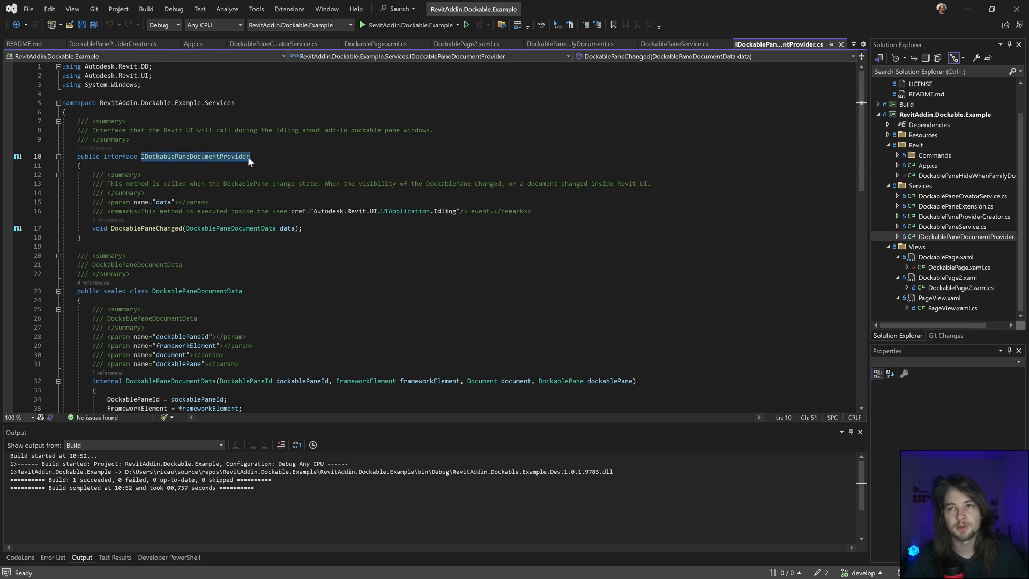
Review IDockablePaneDocumentProvider.cs, the DockablePaneChanged interface and the DockablePaneDocumentData properties
scroll(down, 3)
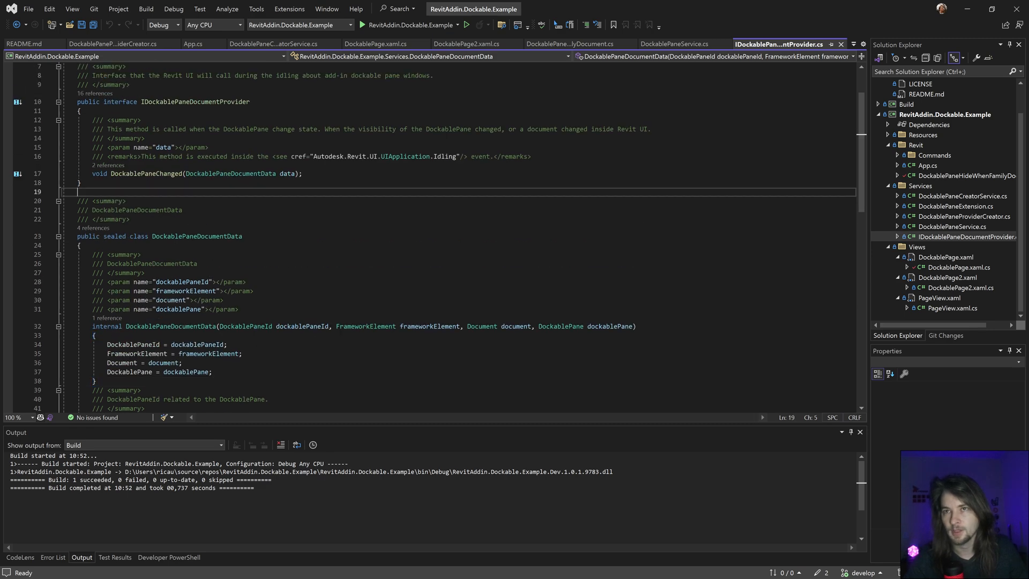
double_click(146, 173)
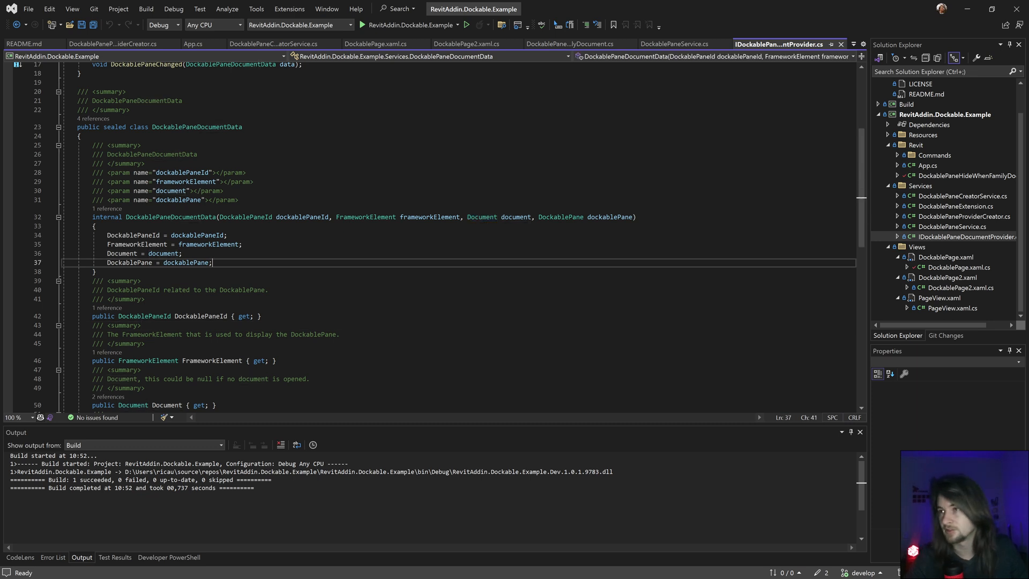
double_click(559, 217)
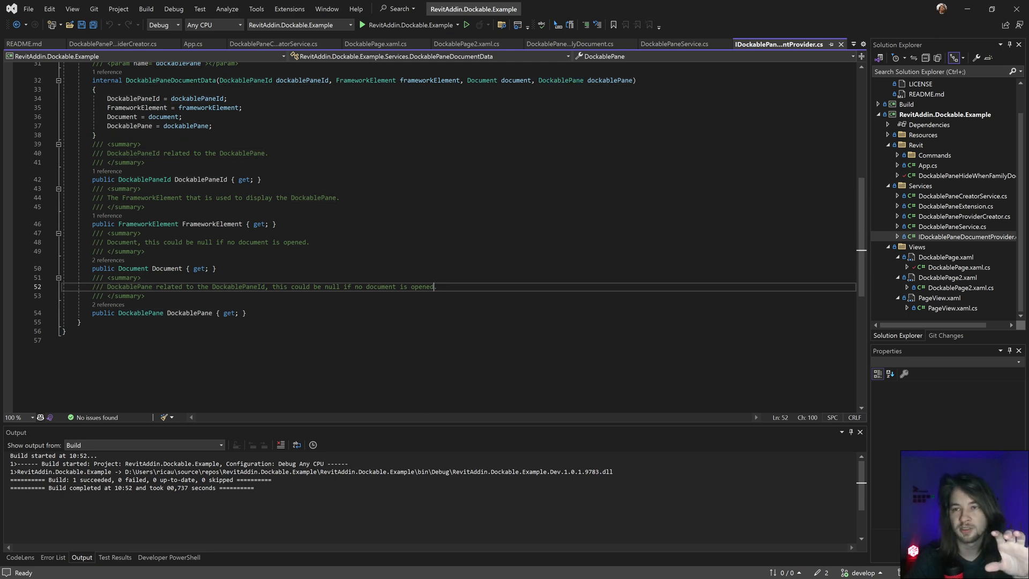
drag(433, 287, 112, 286)
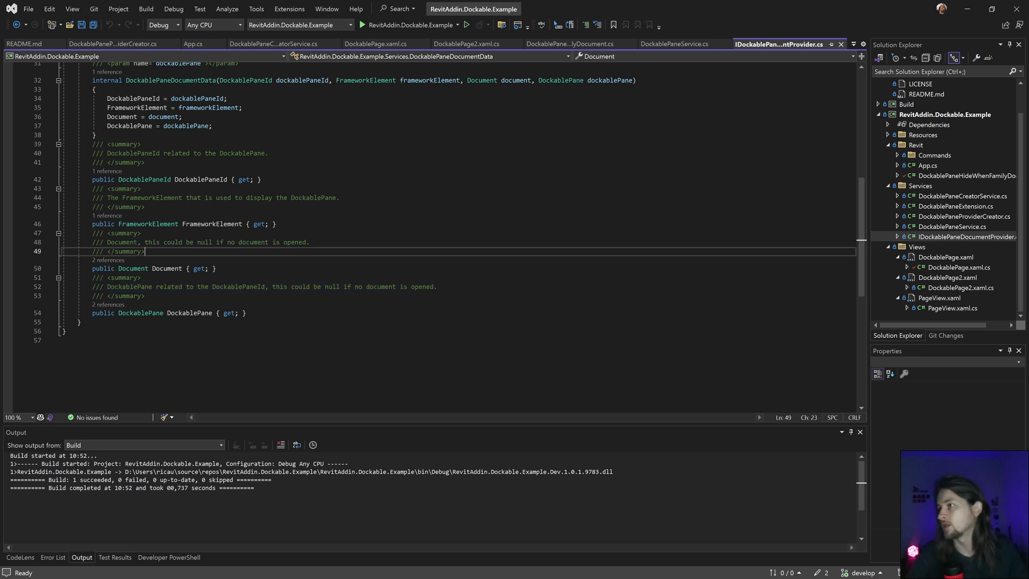
click(964, 175)
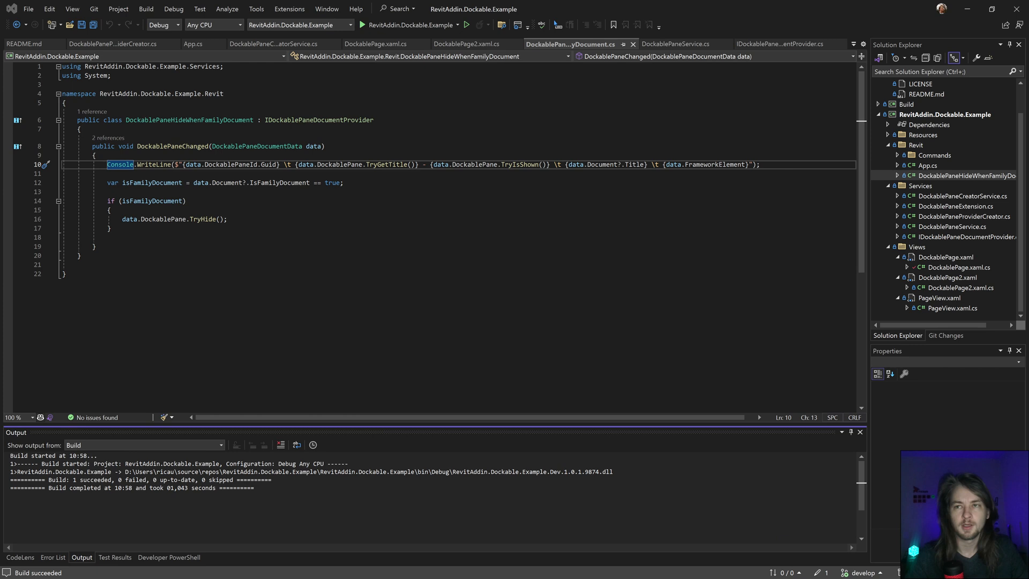
Point out the isFamilyDocument check and TryHide logic in DockablePaneHideWhenFamilyDocument, then build the project
double_click(189, 119)
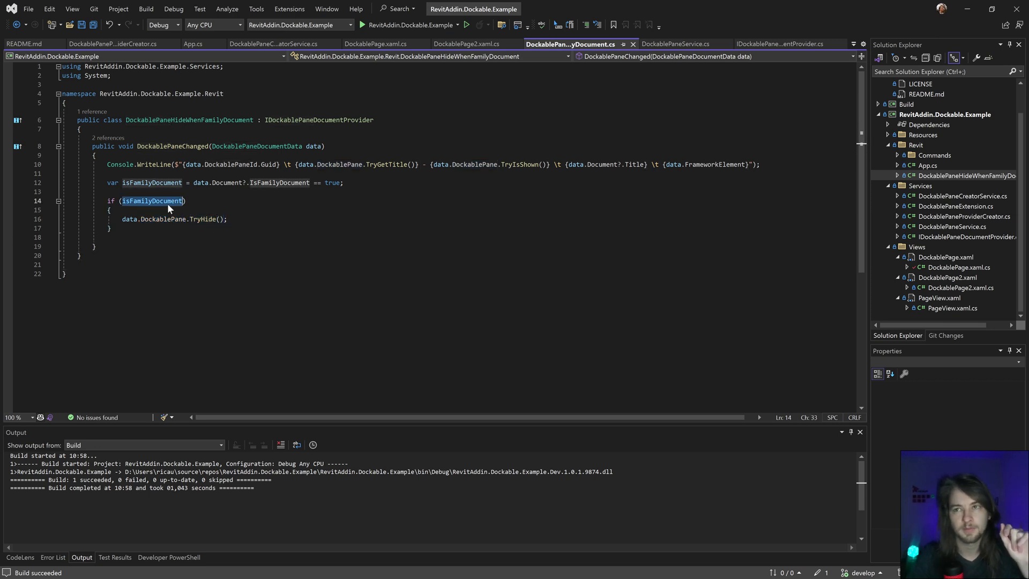
double_click(151, 201)
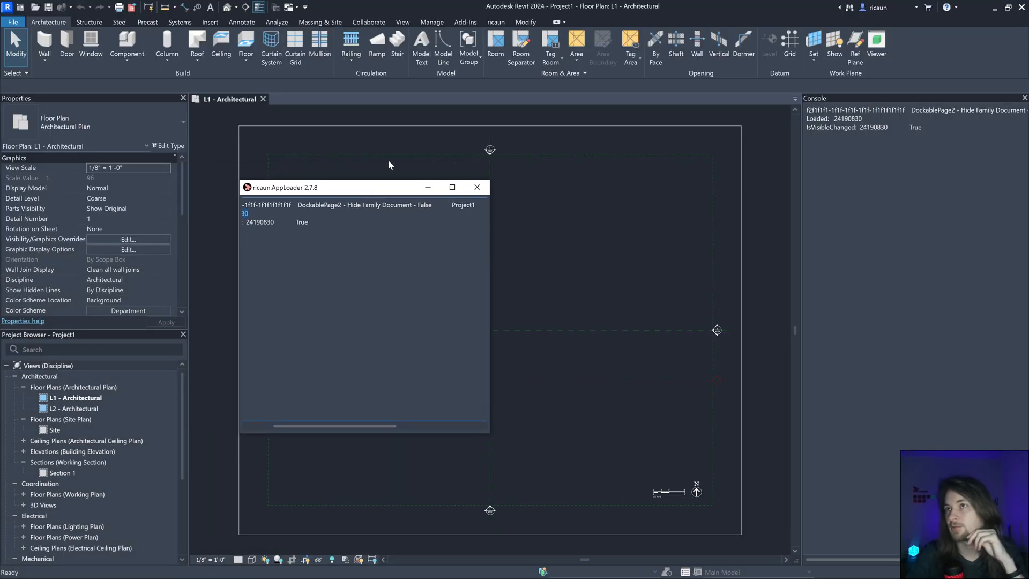
Show DockablePage2 and DockablePage3 from the Add-Ins Dockable panel, logging Hide Family Document visibility
click(464, 21)
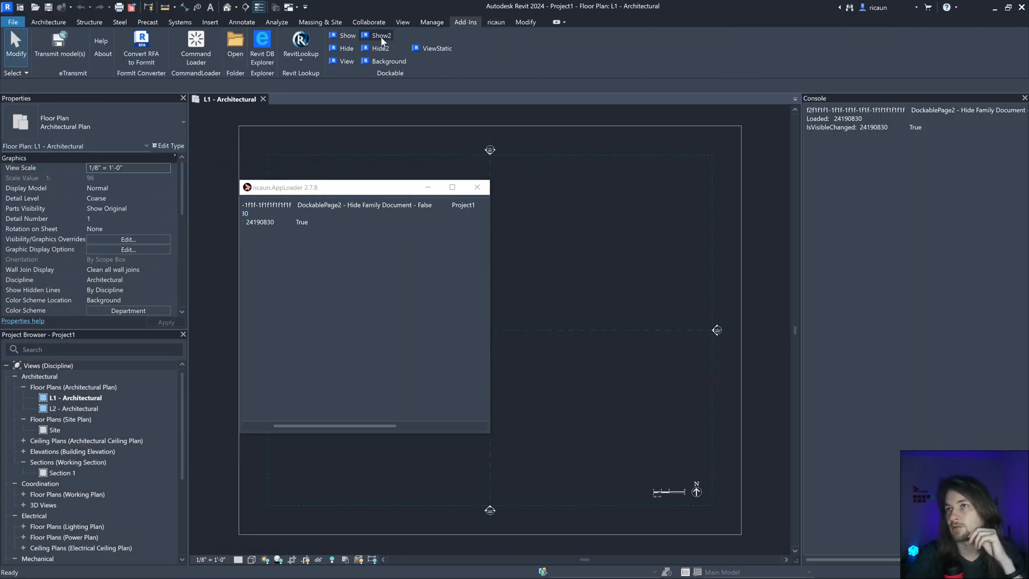
click(381, 36)
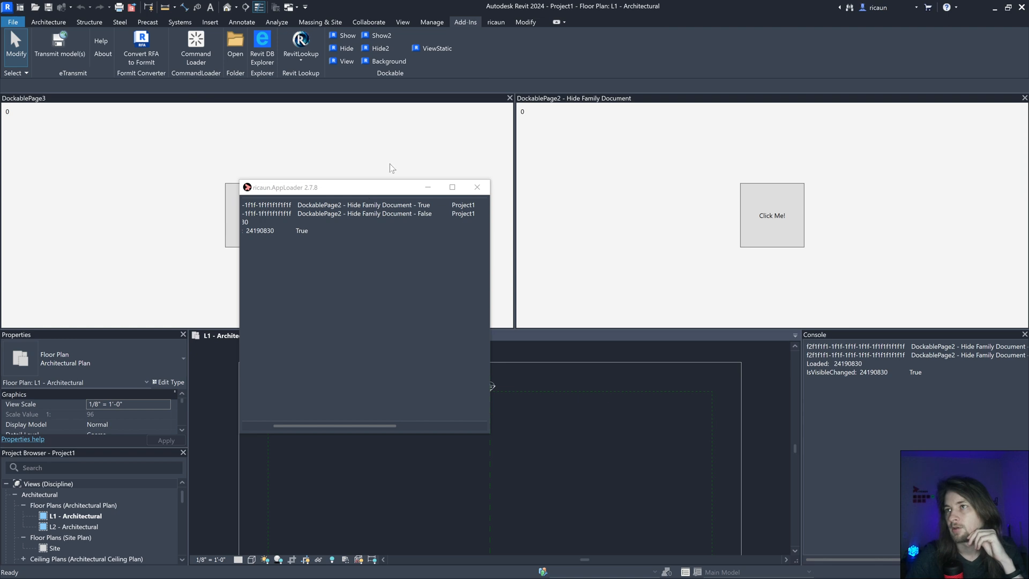
mouse_move(390, 56)
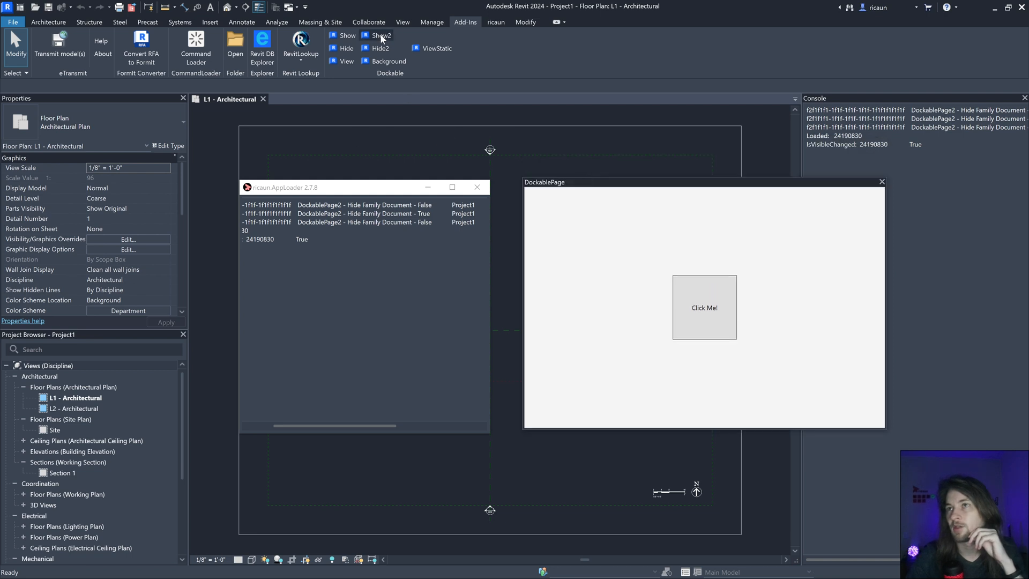
click(380, 35)
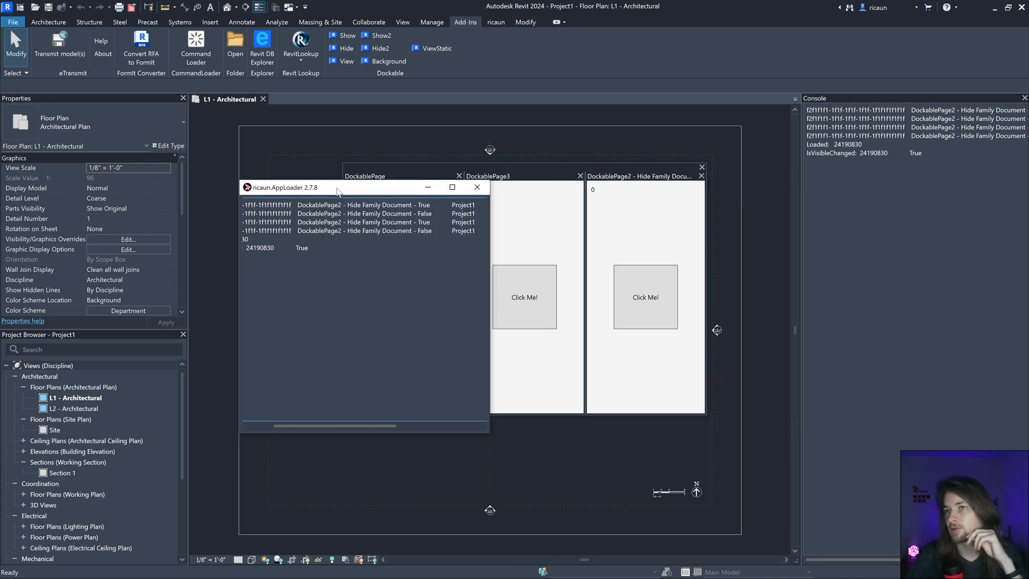
Create a second project and show DockablePage2 again so the console logs more True/False entries
click(477, 187)
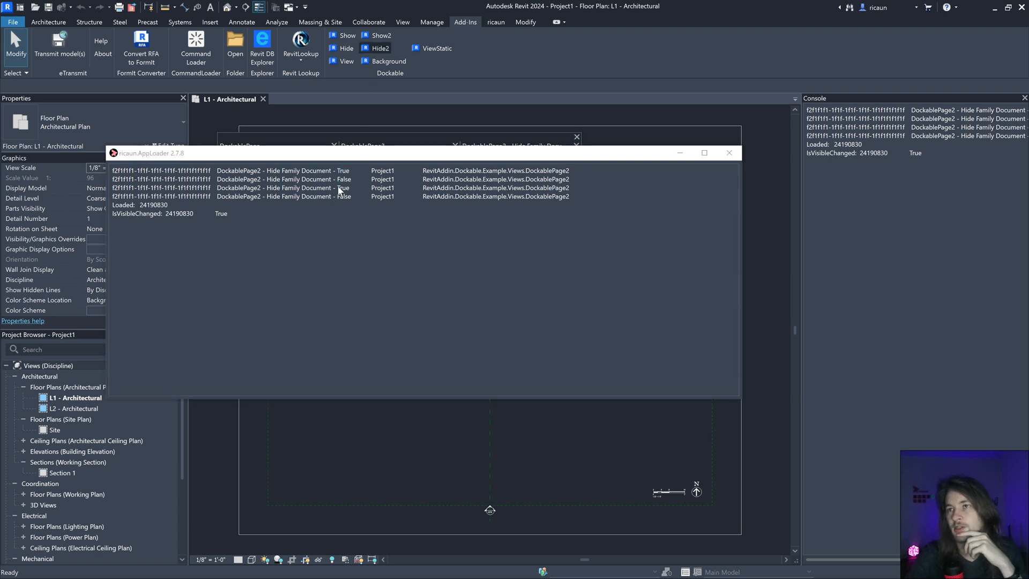
click(378, 35)
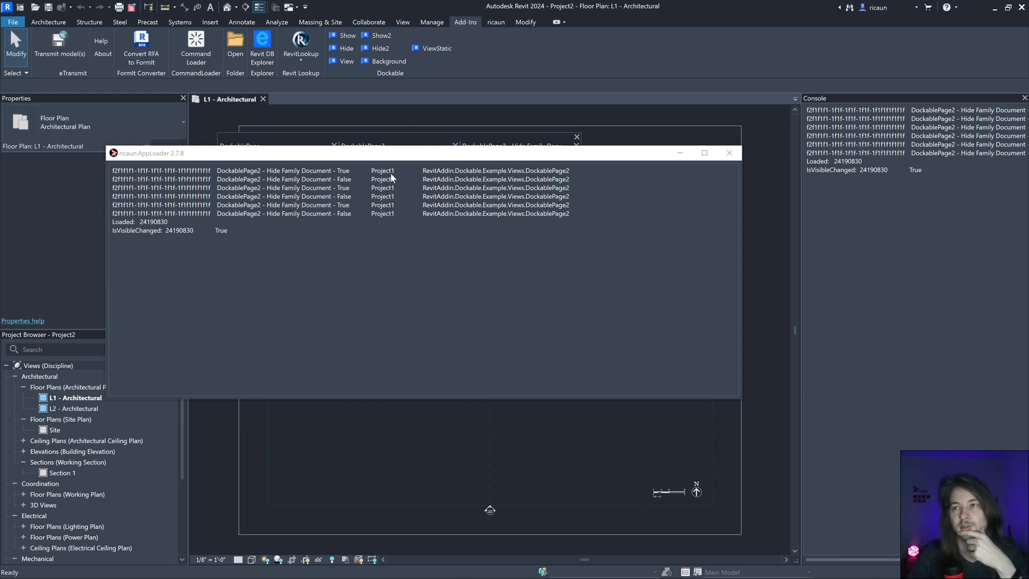
Open the Door-Passage-Single-Flush family so DockablePage2 auto-hides, leaving DockablePage and DockablePage3
click(48, 22)
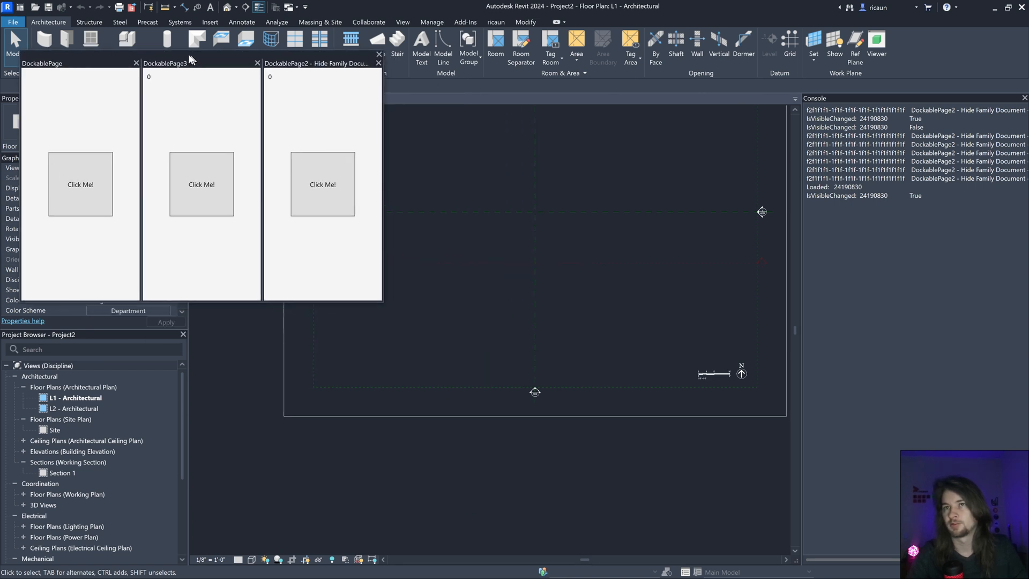
click(697, 46)
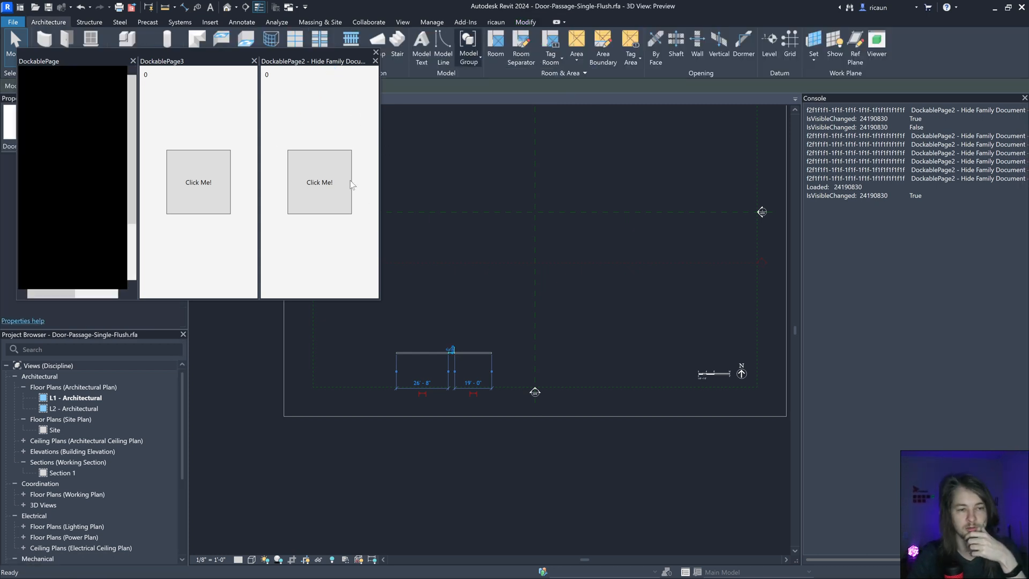
click(320, 183)
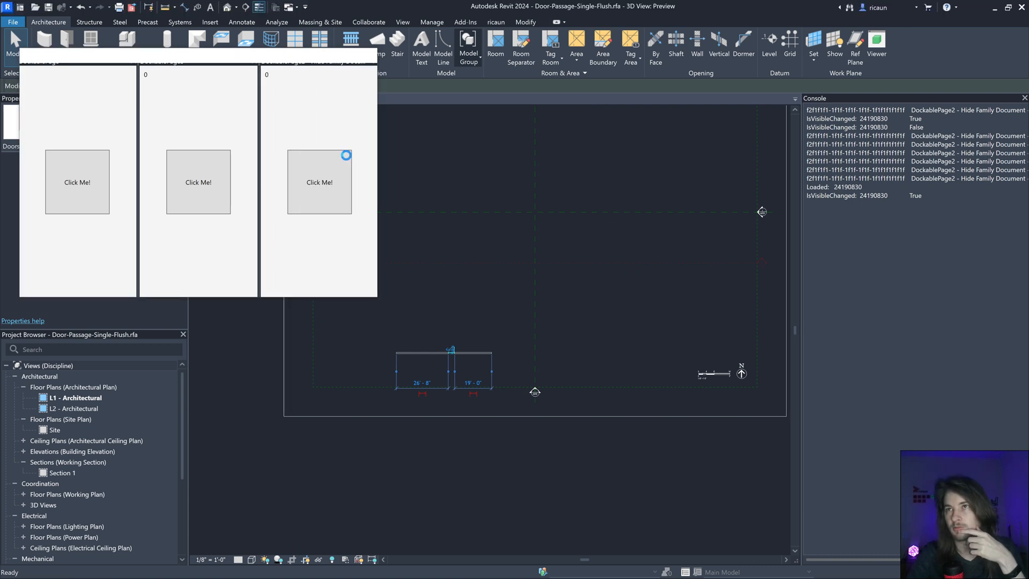
click(320, 182)
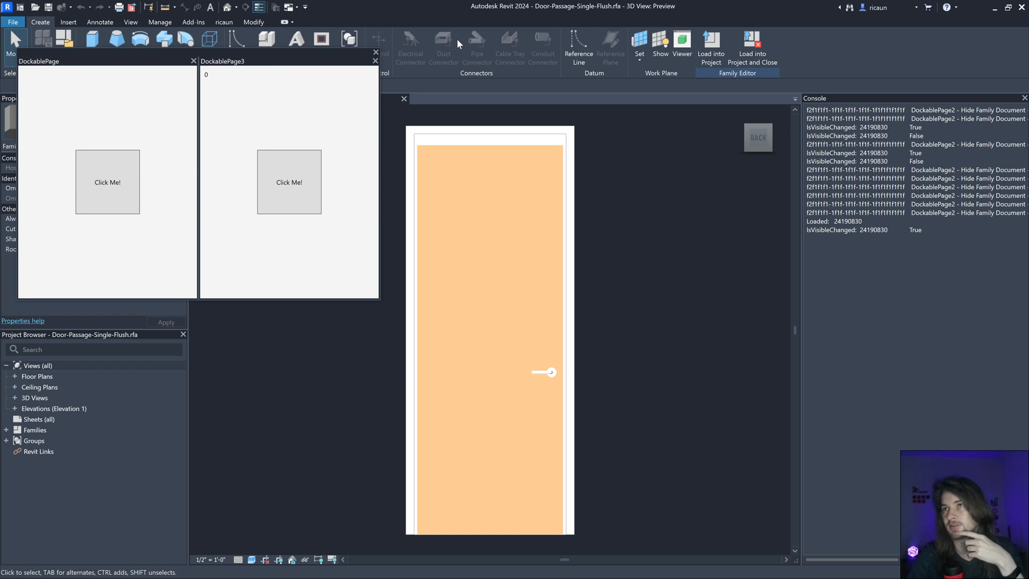
View DockablePage2.xaml.cs and App.cs, then go to the Register method's definition in the pane creator
click(193, 22)
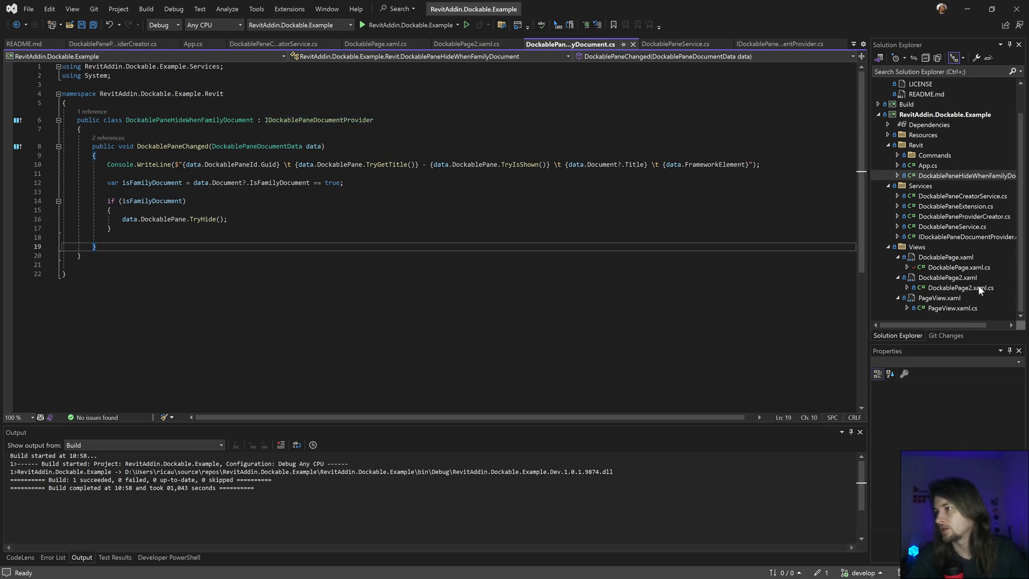
click(469, 44)
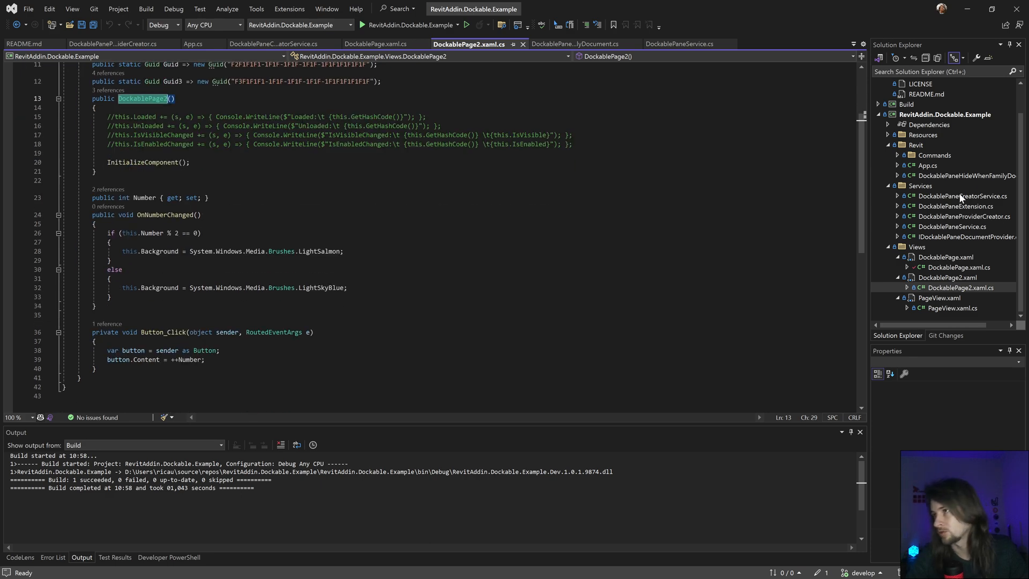
click(192, 43)
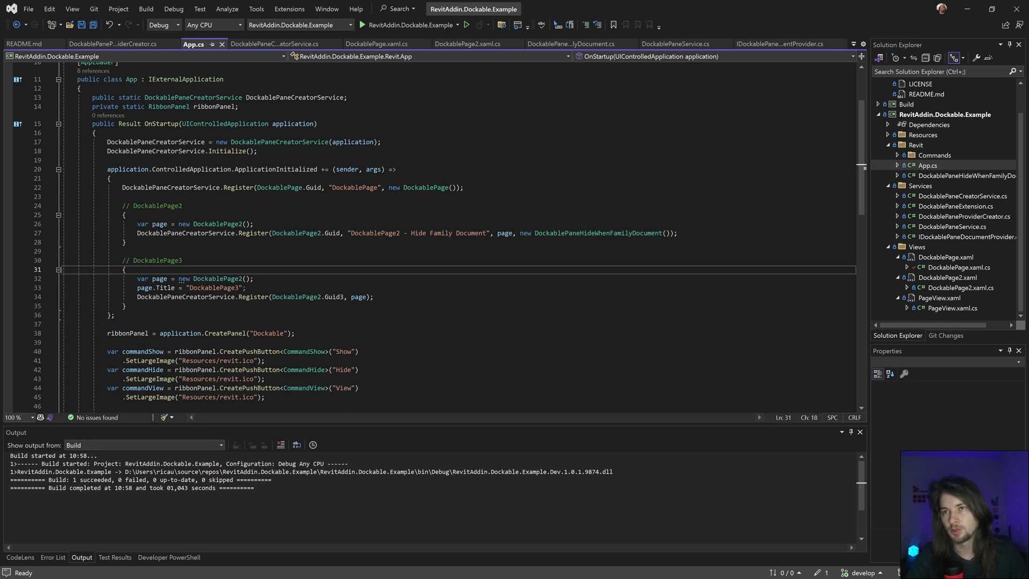
click(272, 44)
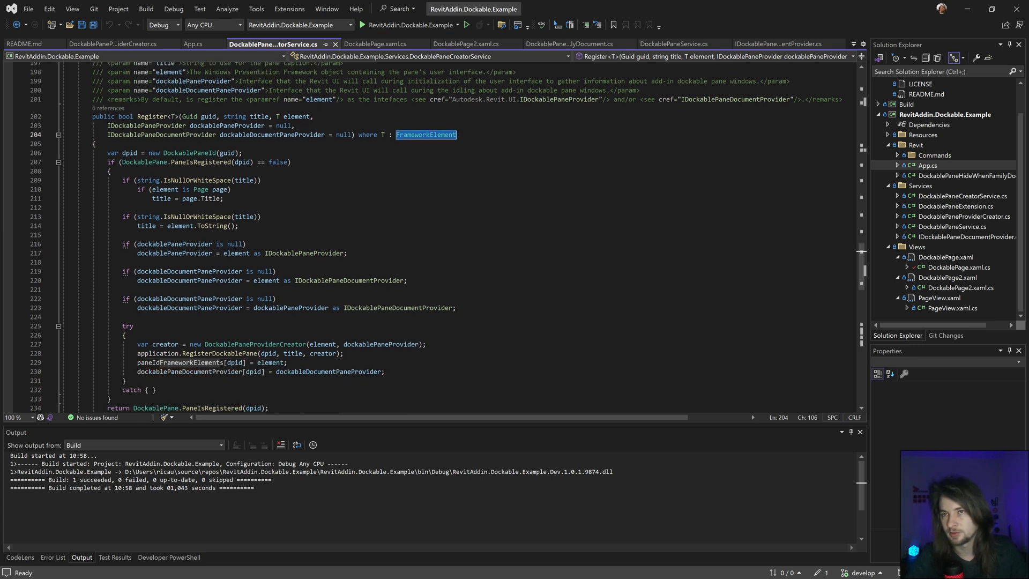
drag(124, 180, 239, 226)
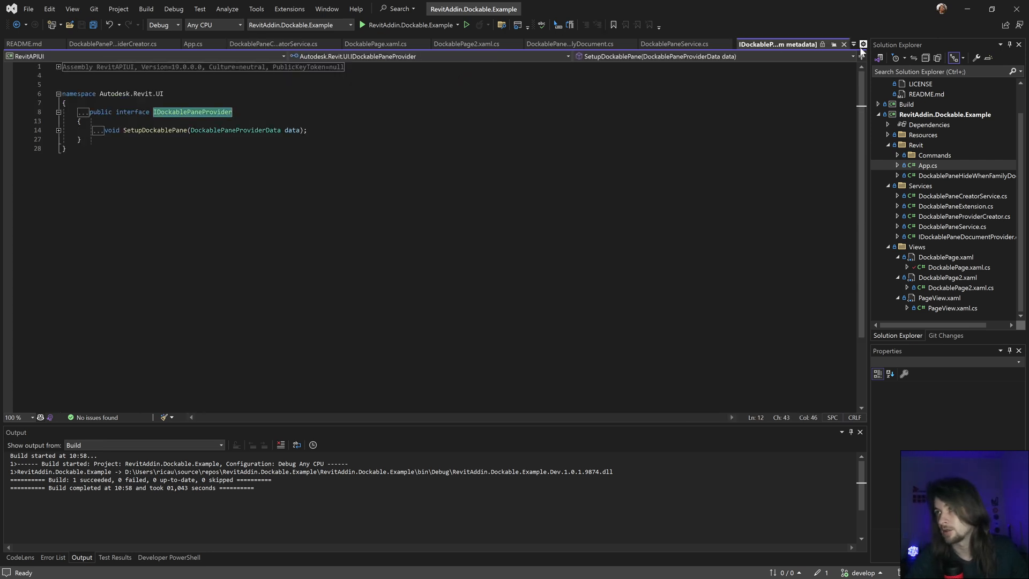
Close the IDockablePaneProvider metadata view and return to the Register calls in App.cs
click(273, 44)
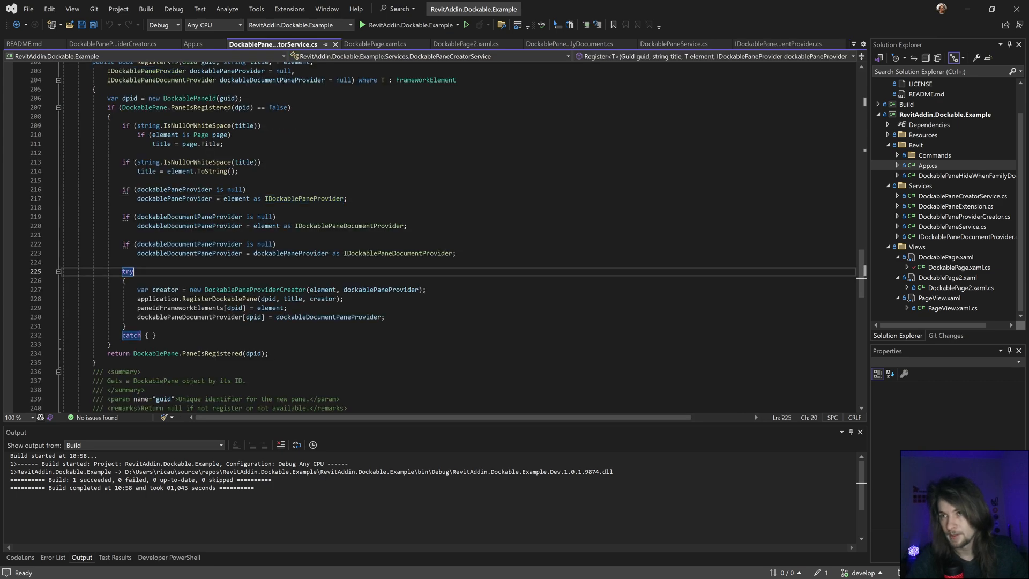
click(778, 44)
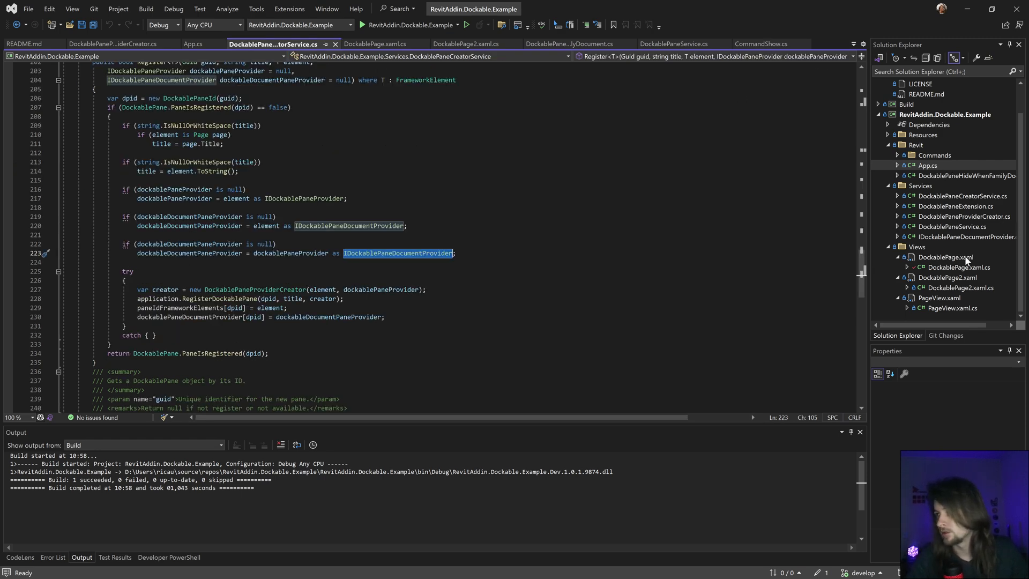
click(193, 44)
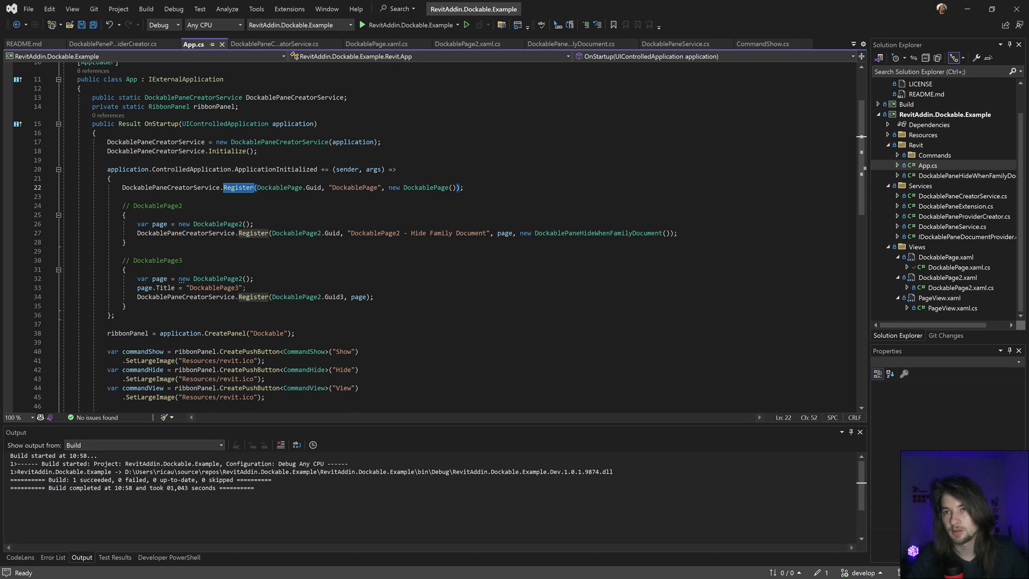
Click DockablePage3's counter up to 16 while toggling its background between plain and coloured with the Background command
double_click(217, 278)
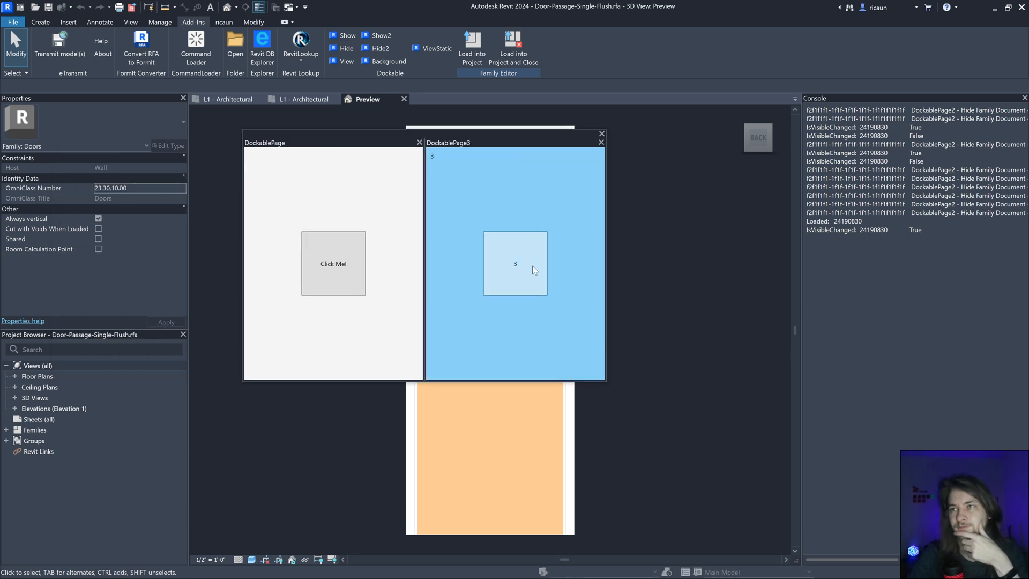
click(516, 263)
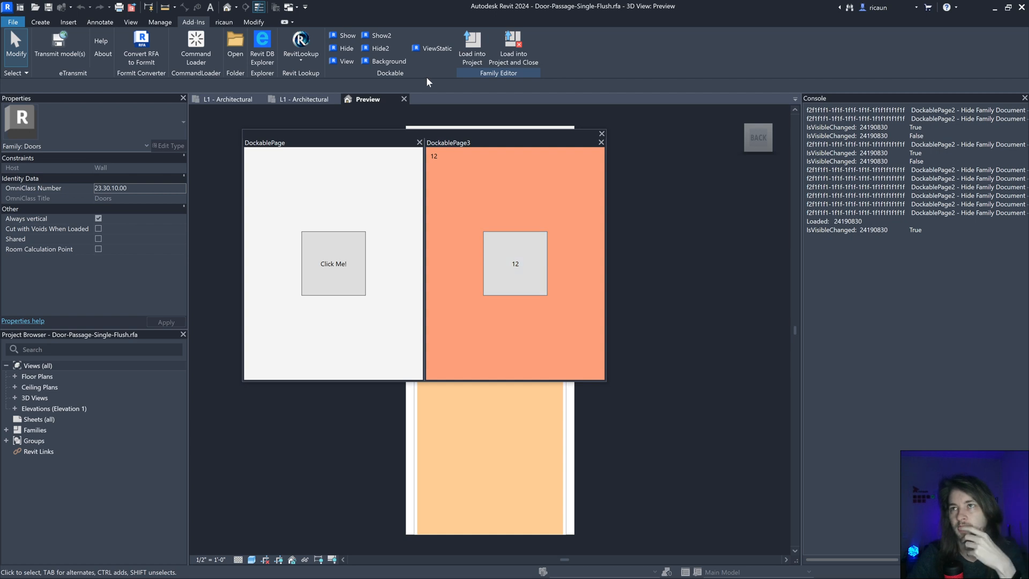
click(368, 61)
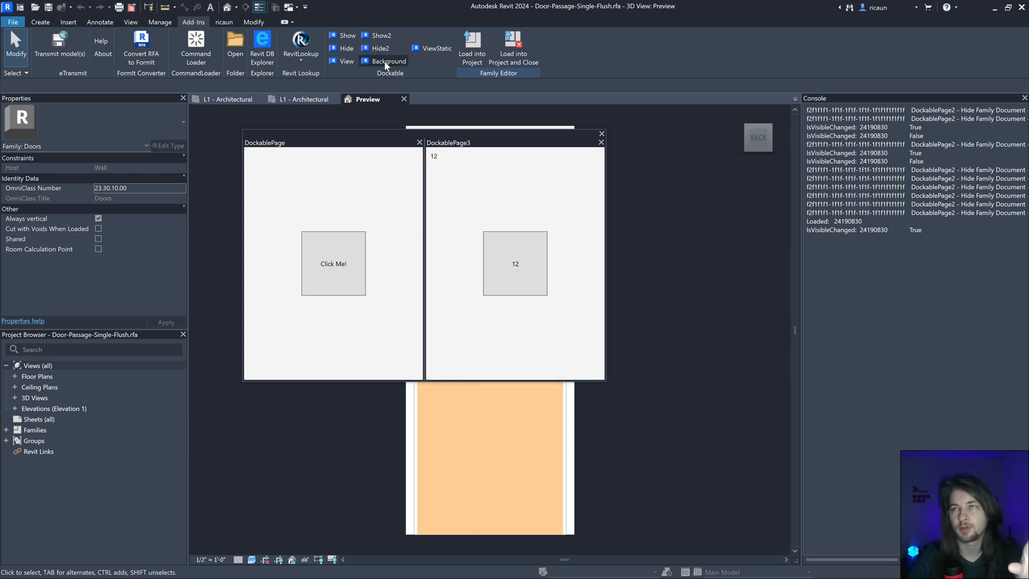
click(364, 61)
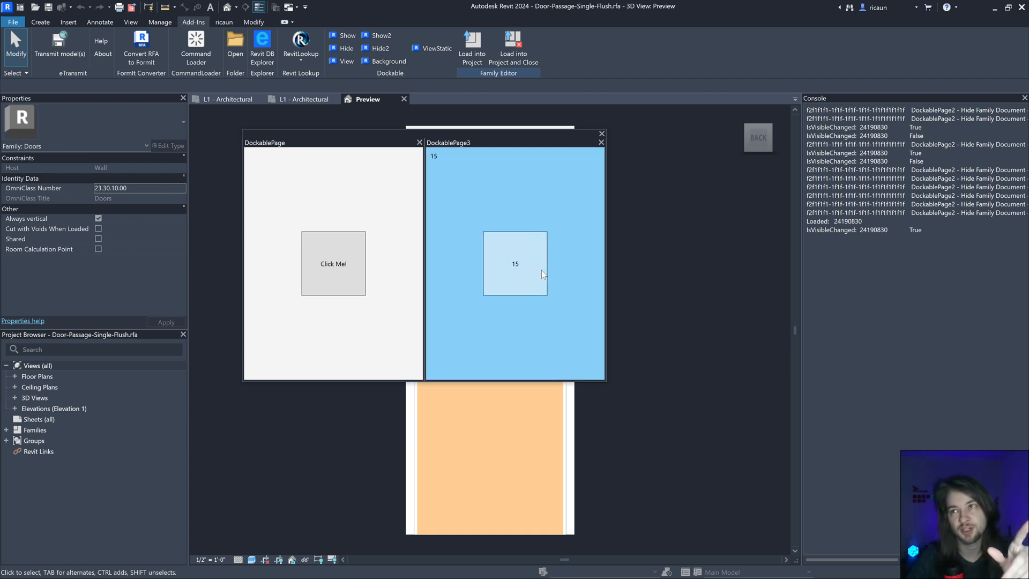
click(515, 264)
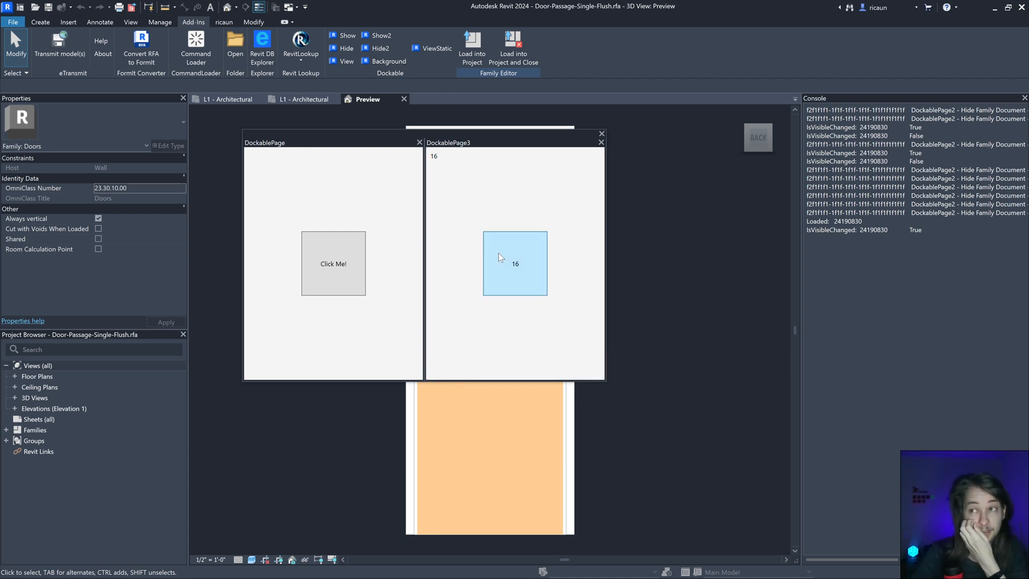
click(514, 263)
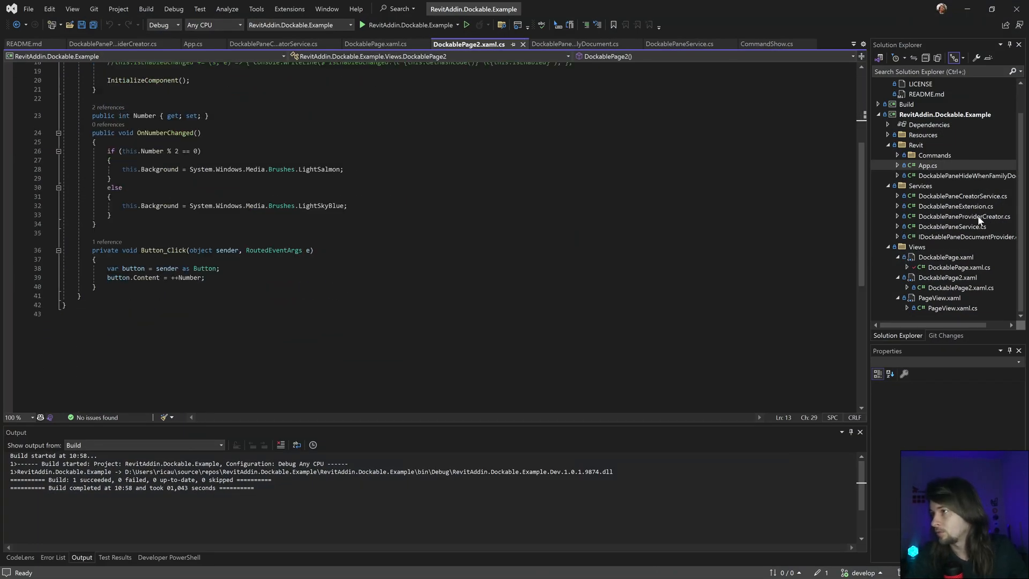
Scroll through DockablePaneCreatorService.cs, then hide the dockable panes from the door family view
double_click(965, 237)
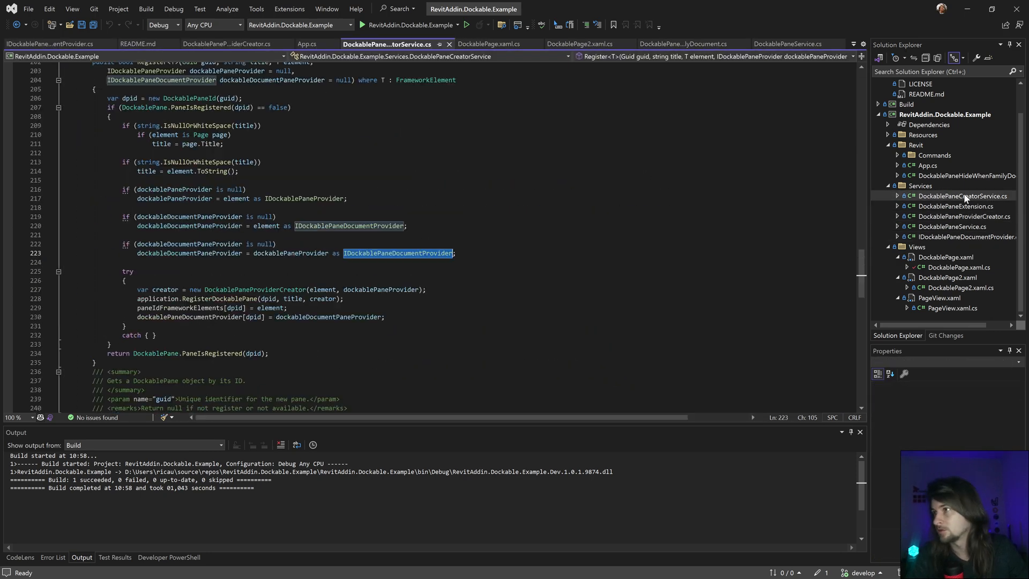
scroll(down, 3)
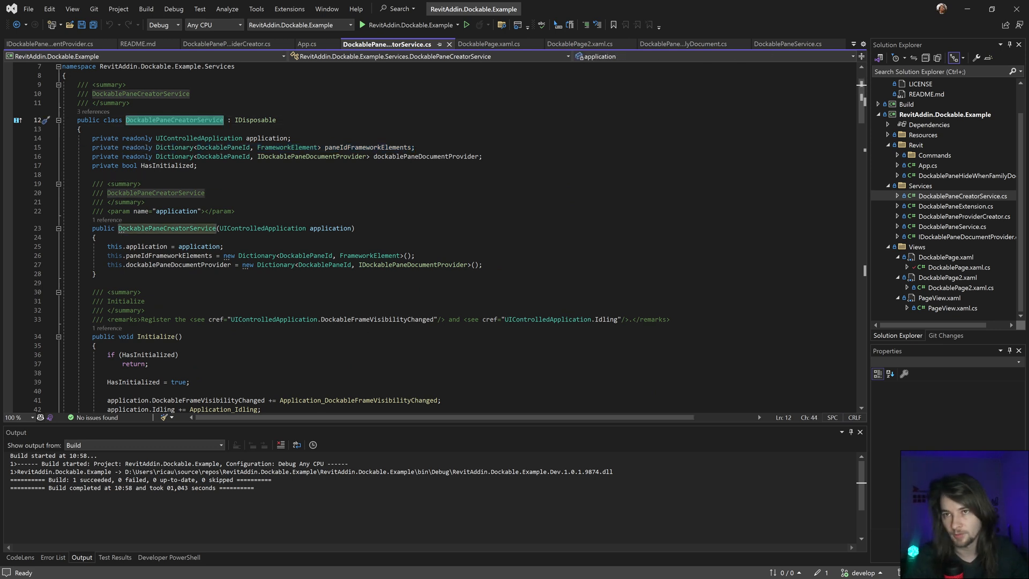
scroll(down, 3)
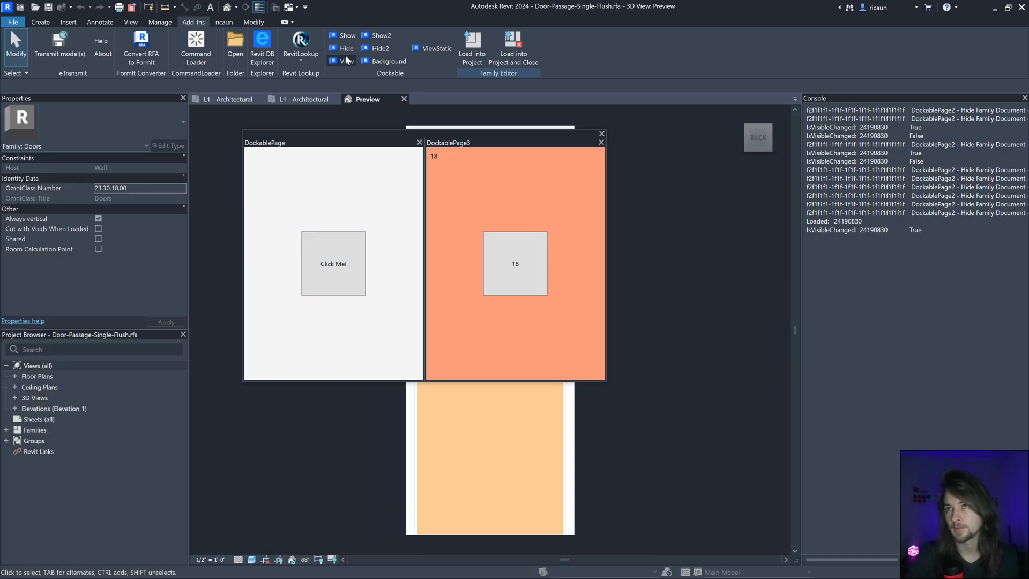
click(340, 49)
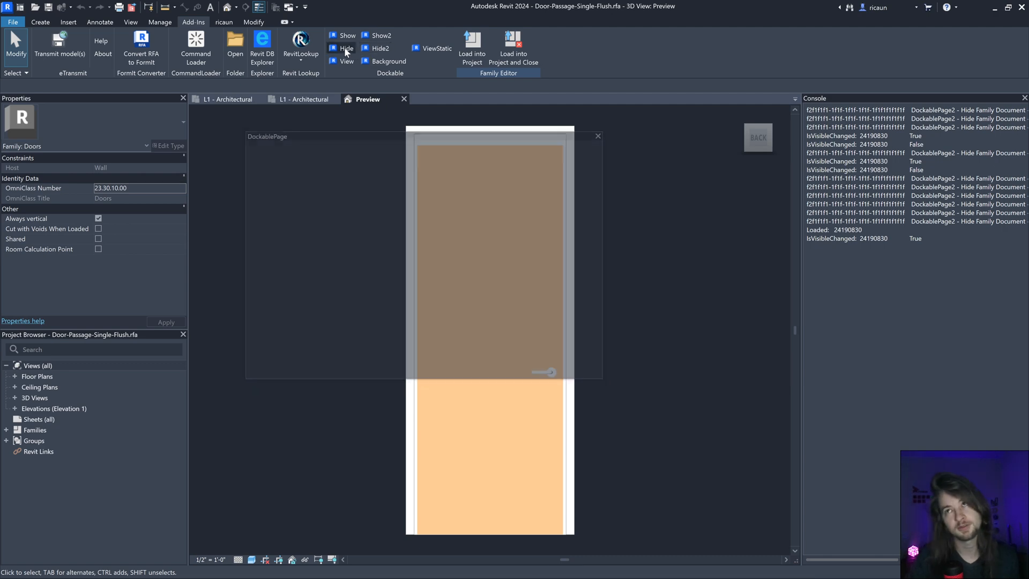